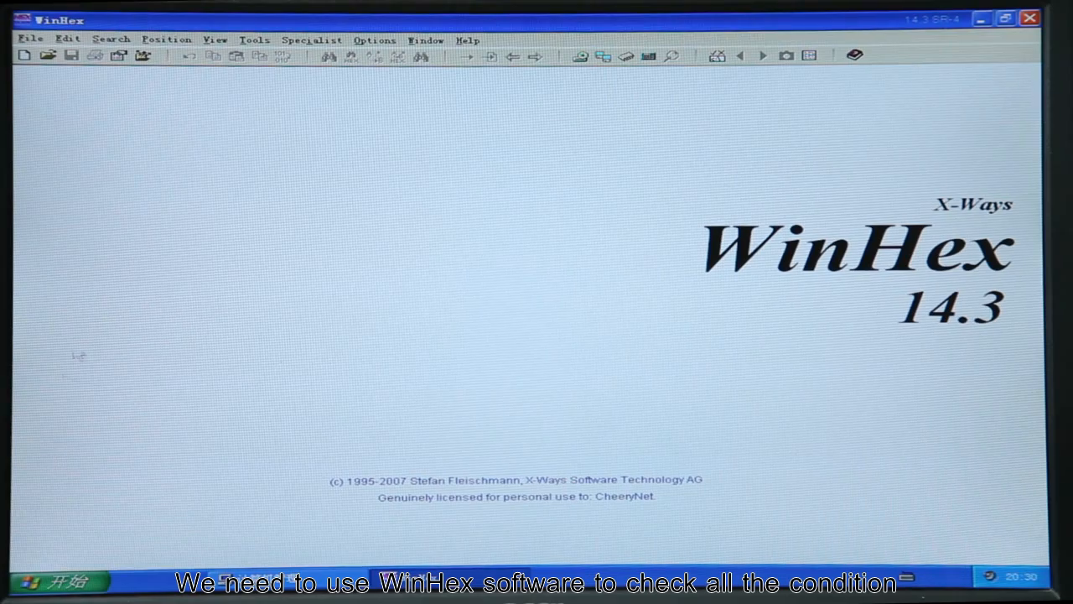
Open the 120 GB RunCore SSD (HD1) in WinHex and scroll its all-zero sectors
left_click(255, 39)
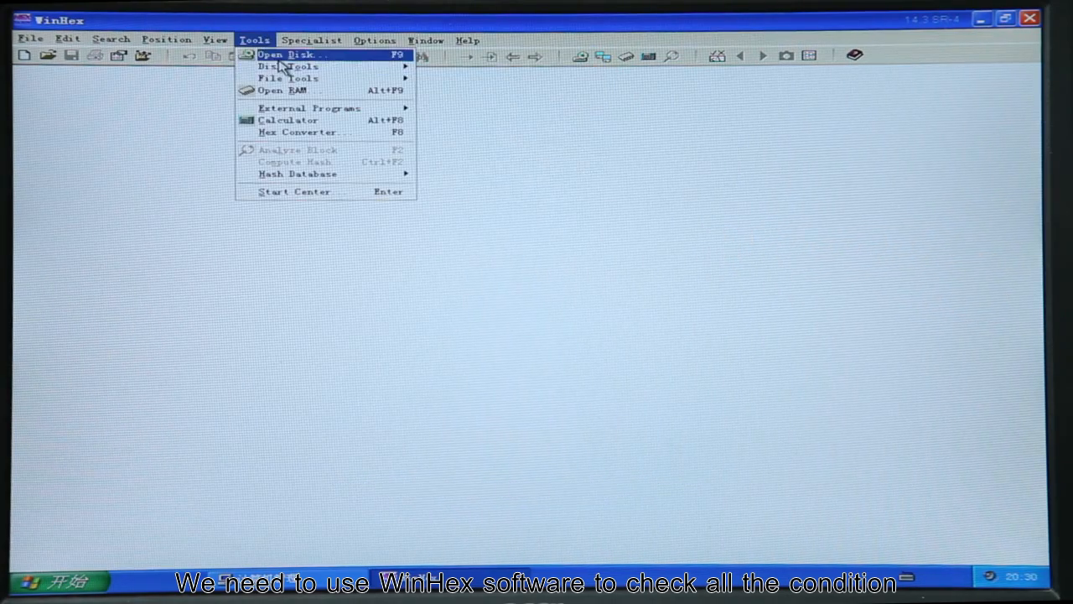
left_click(291, 55)
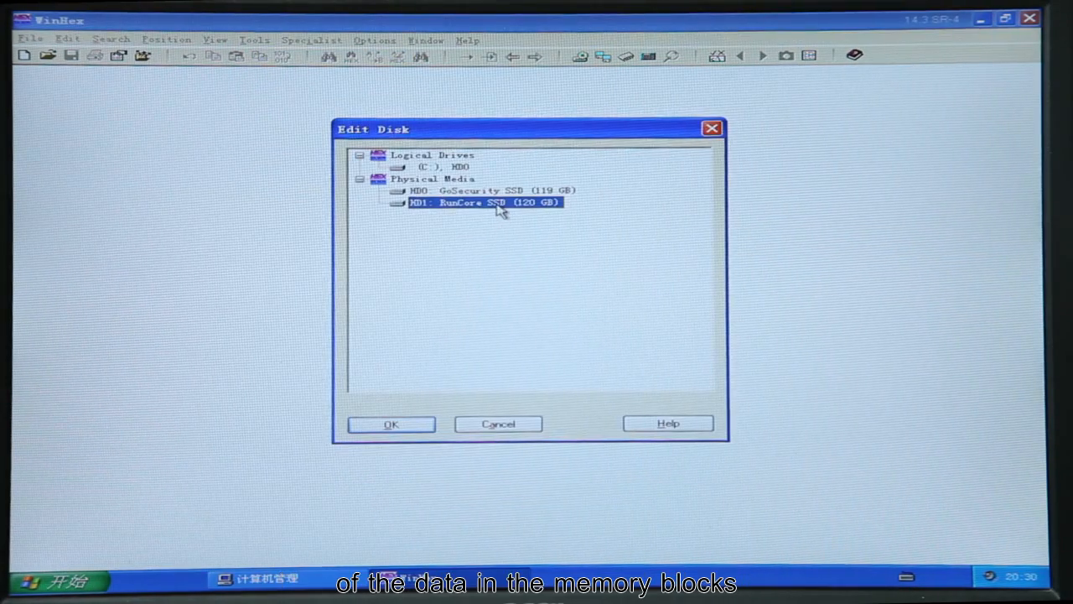
left_click(390, 423)
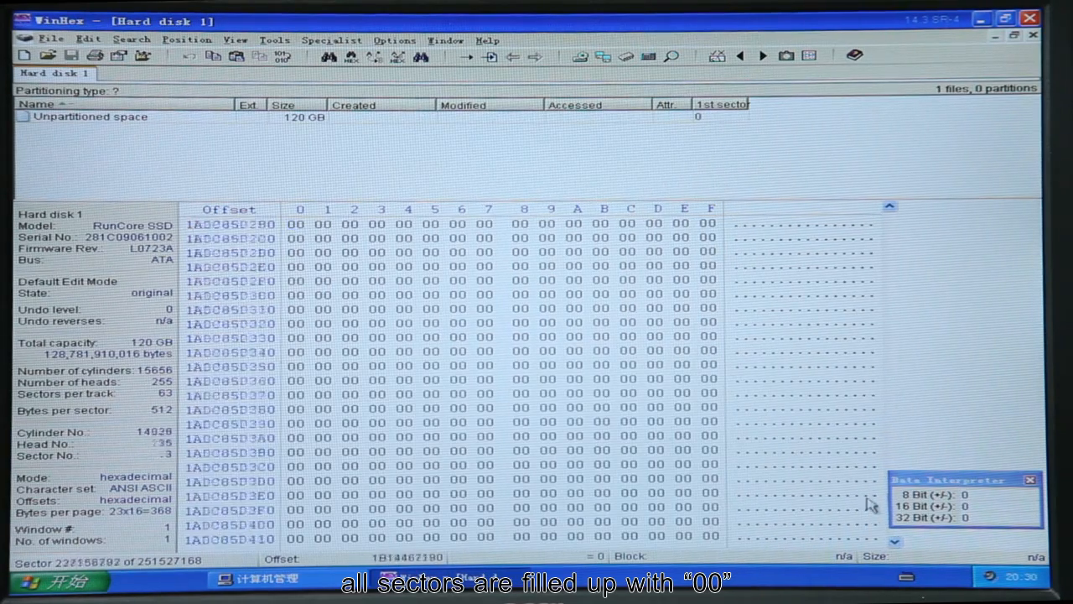
scroll("down", 3)
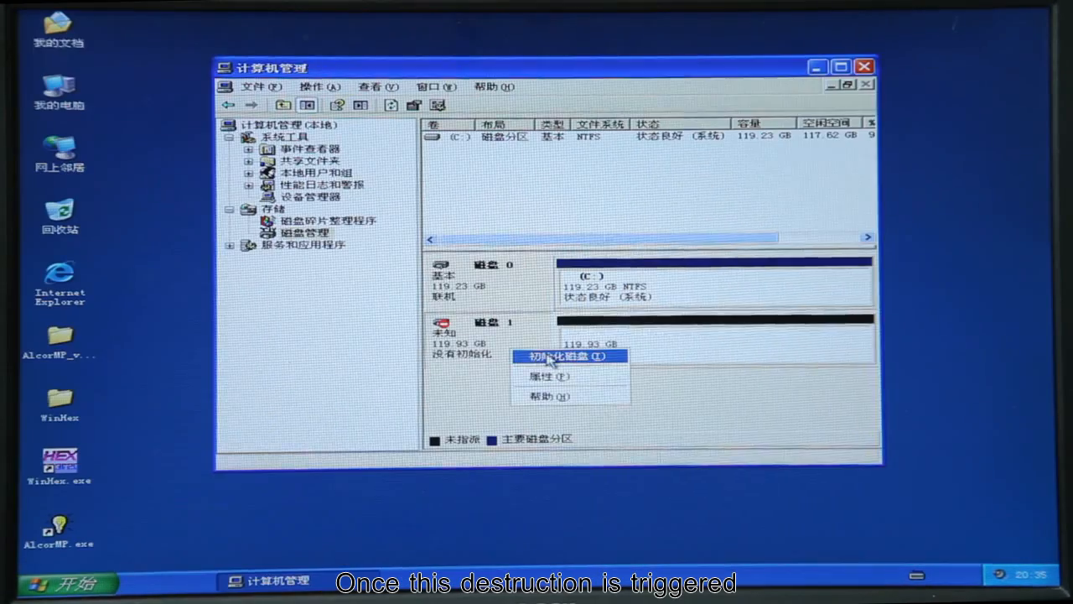
Initialize Disk 1 and create a quick-formatted NTFS 'New Volume' as D:, then open it
left_click(565, 356)
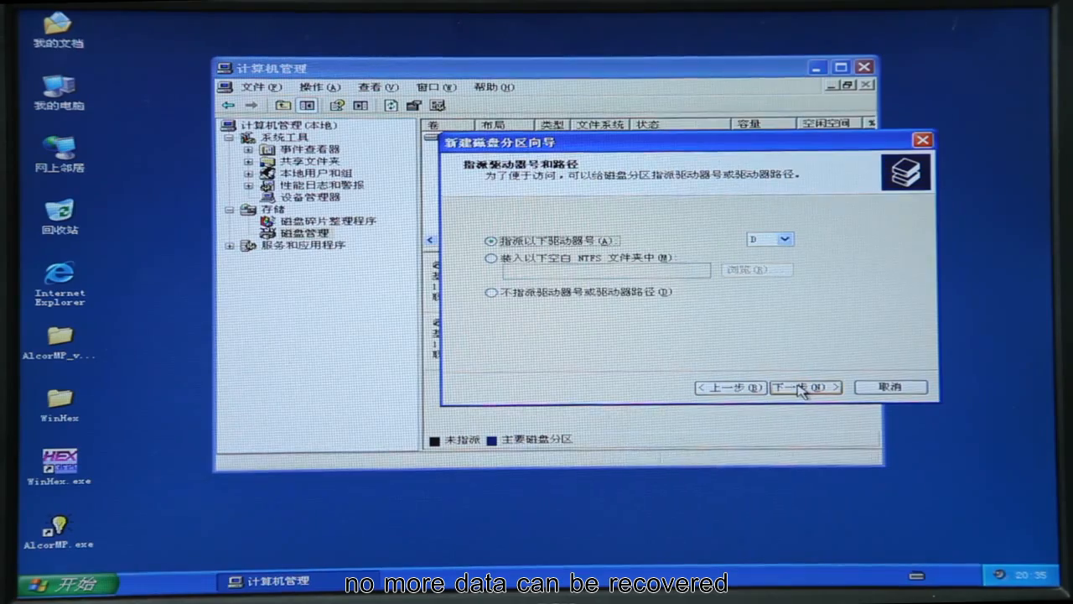
left_click(801, 387)
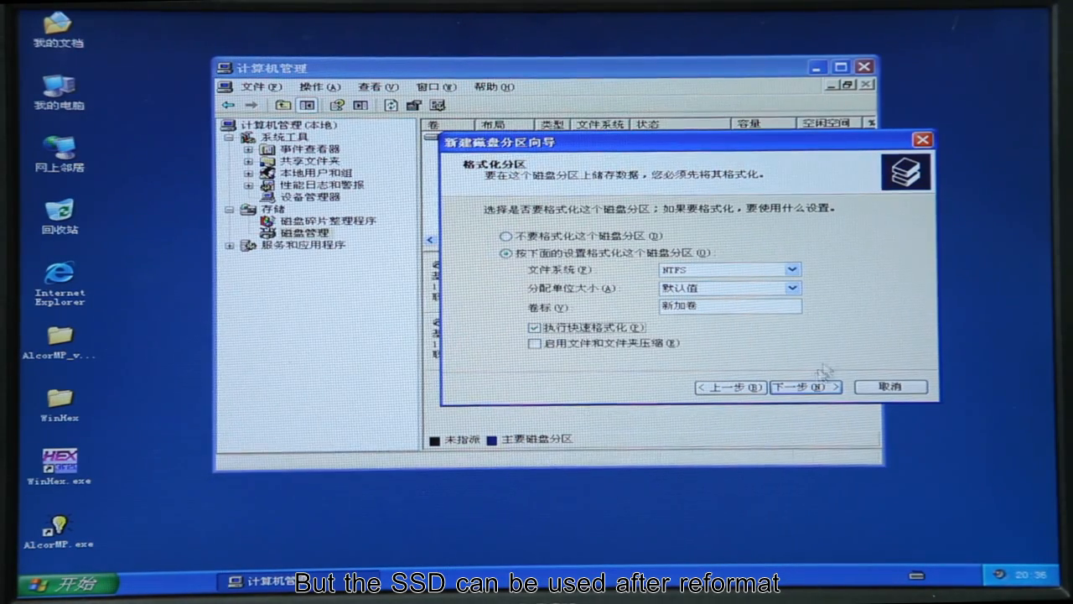
left_click(801, 386)
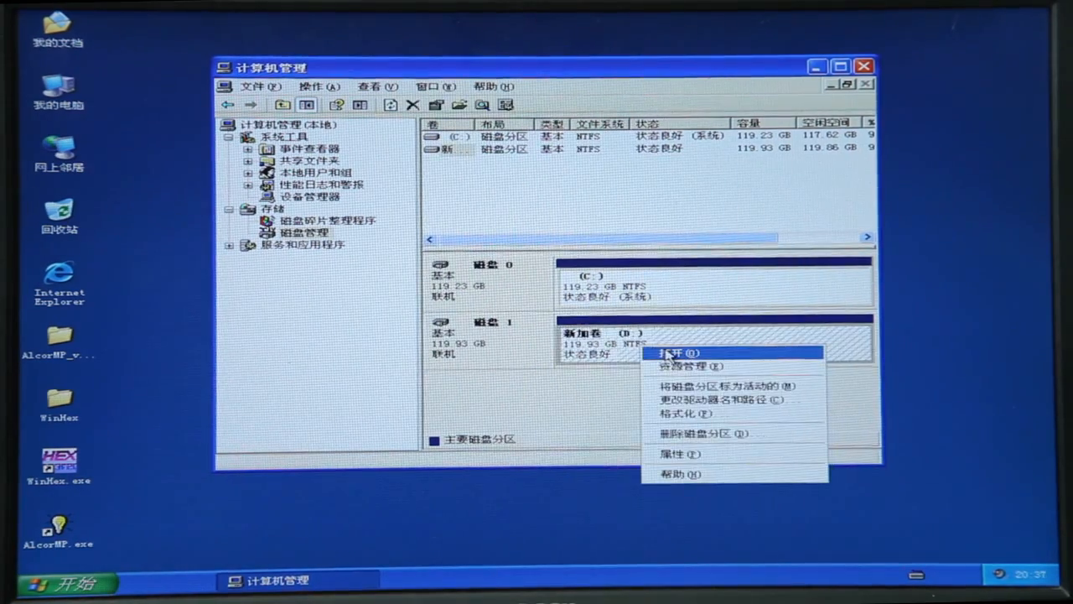
left_click(678, 352)
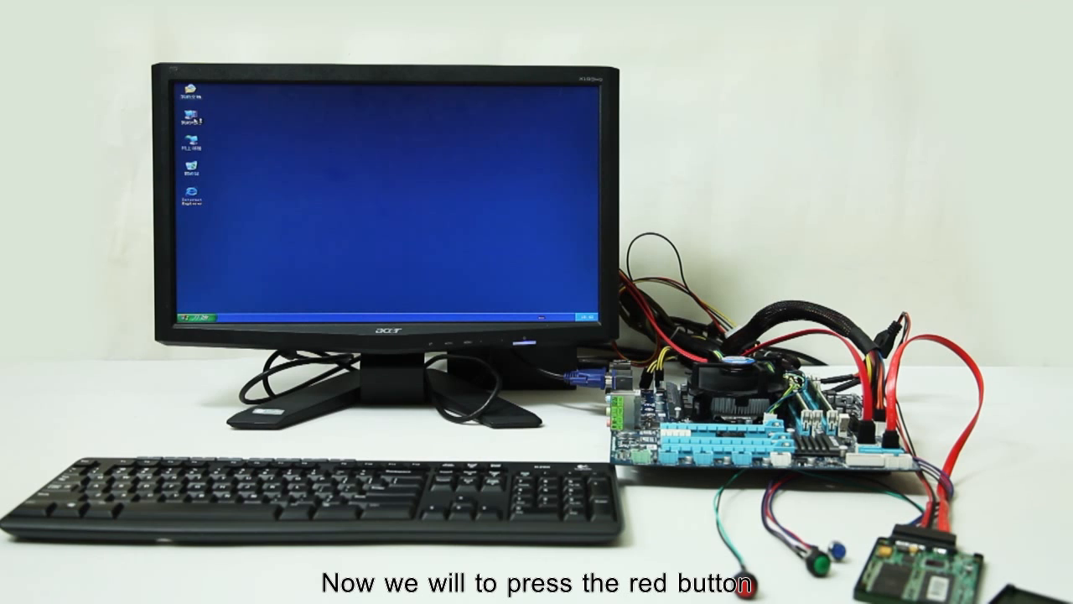
Note AlcorMP's 'No flash in device' error on port 01, then refresh to show 0 devices
left_click(755, 482)
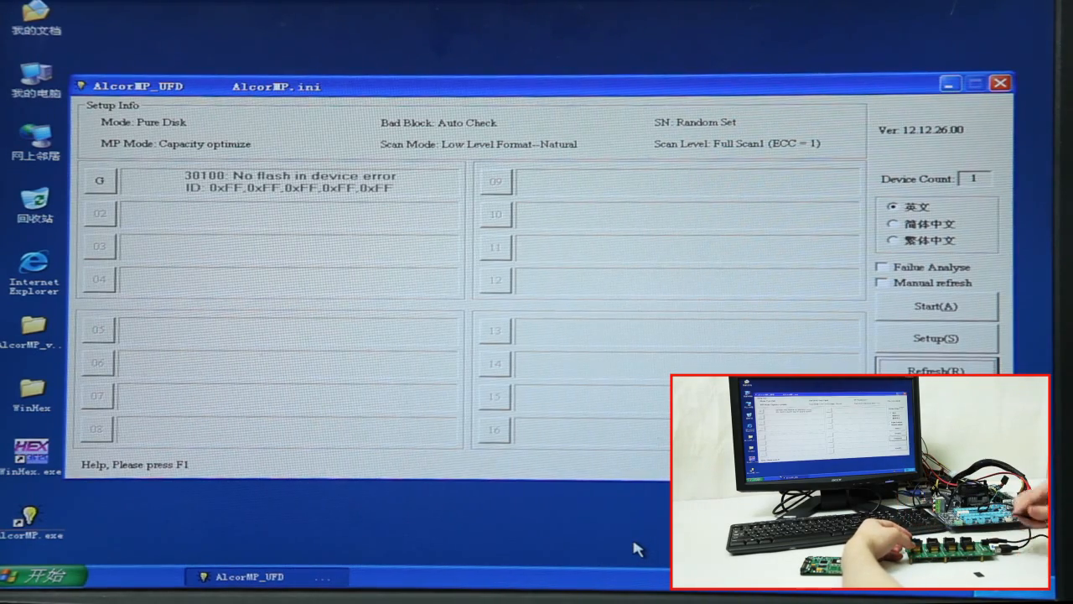
left_click(937, 371)
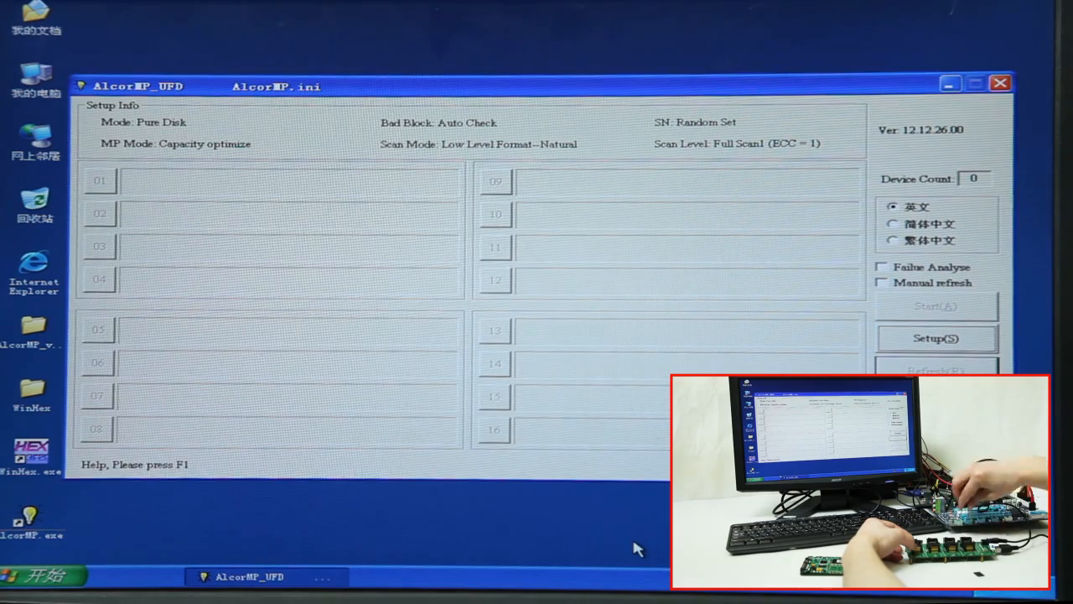